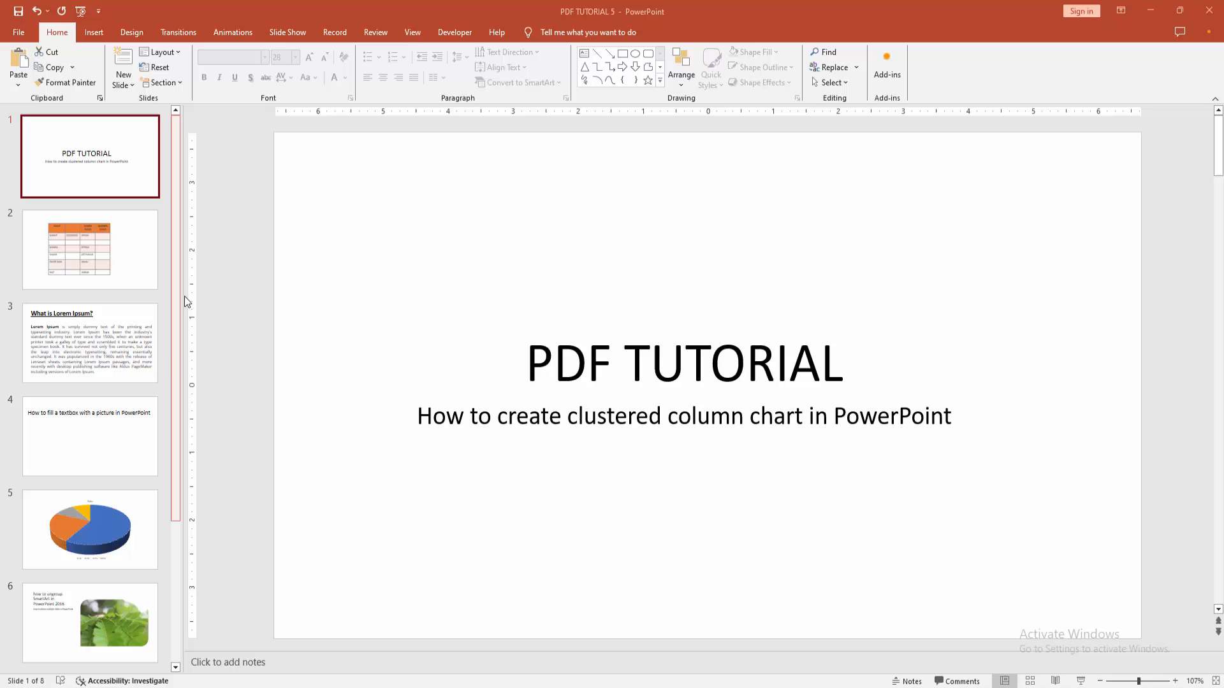
{"action": "mouse_move", "coordinate": [82, 39]}
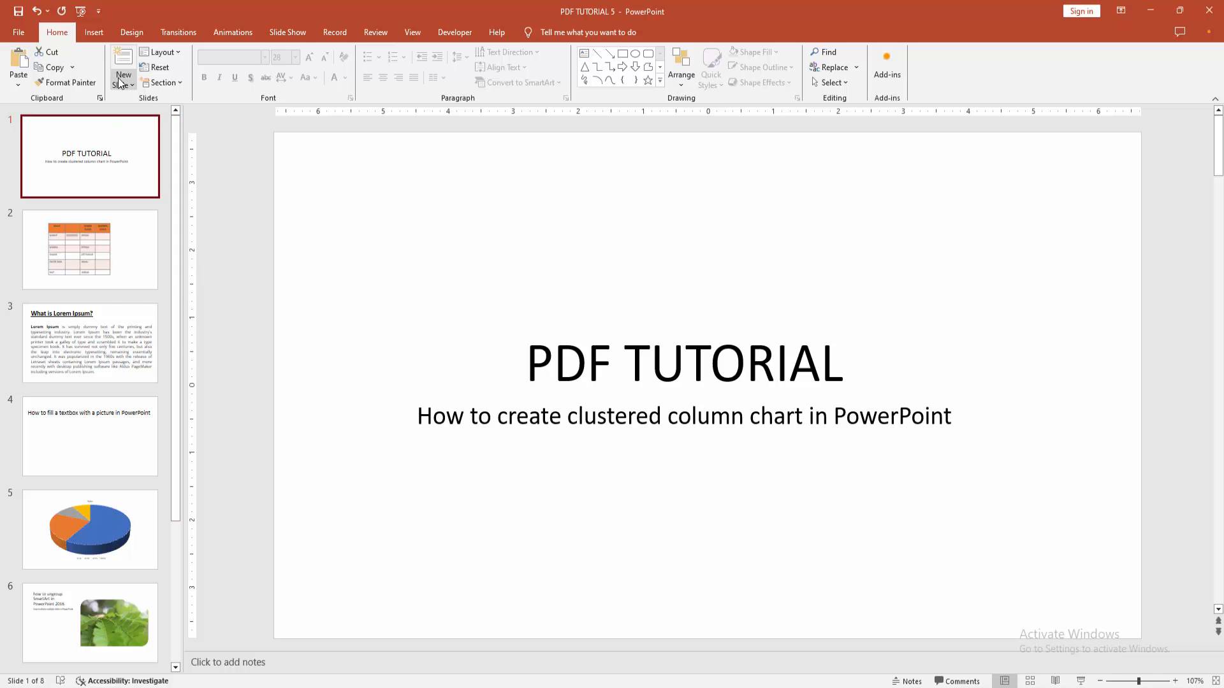
Step: Add a new slide with the Blank layout after the title slide
{"action": "left_click", "coordinate": [123, 63]}
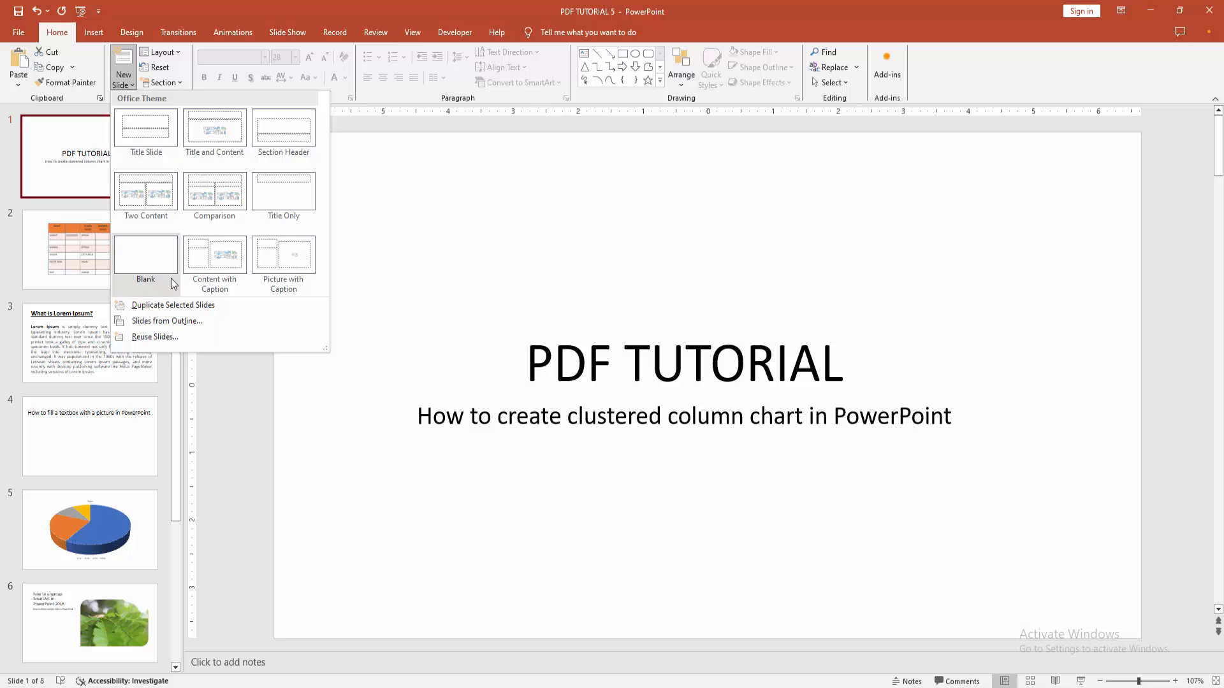
{"action": "left_click", "coordinate": [145, 255]}
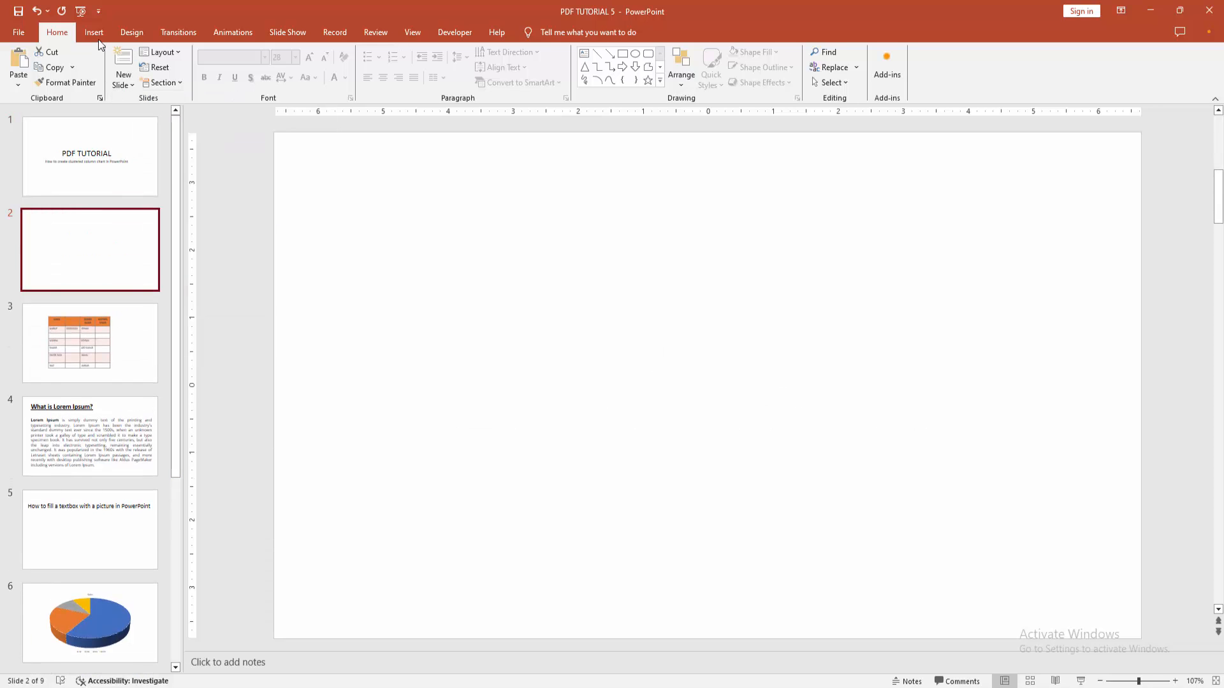
Step: Begin inserting a chart and choose the 3-D Clustered Column type
{"action": "left_click", "coordinate": [93, 32]}
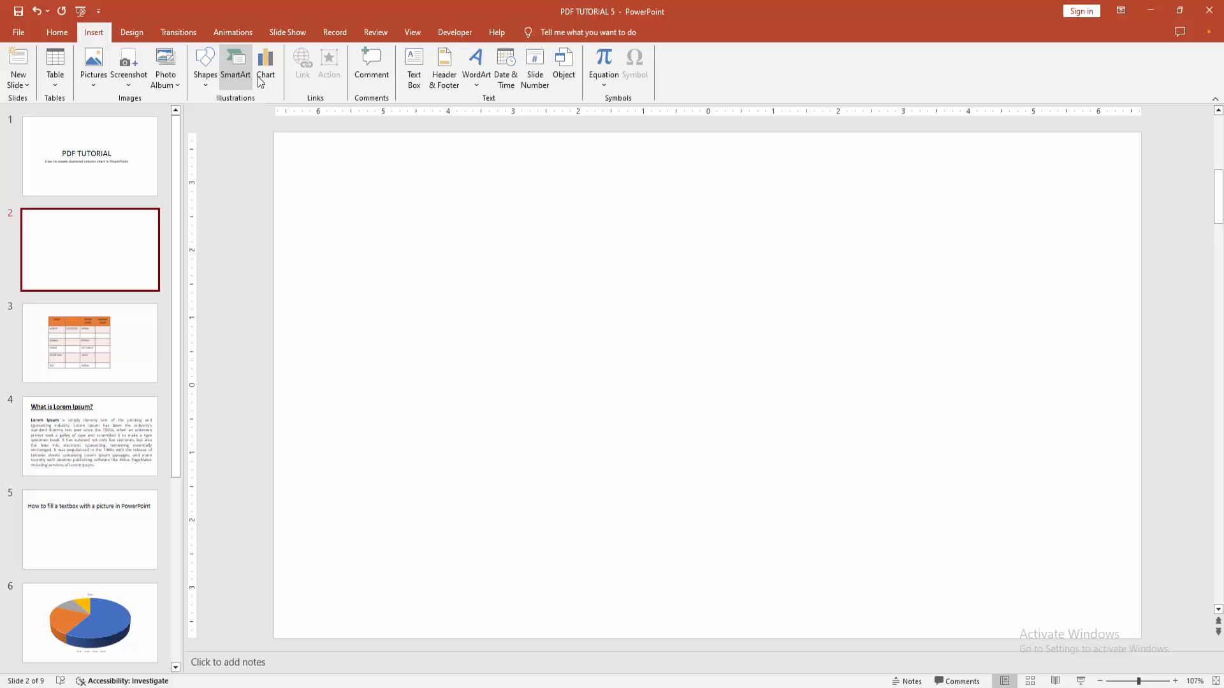
{"action": "left_click", "coordinate": [265, 60]}
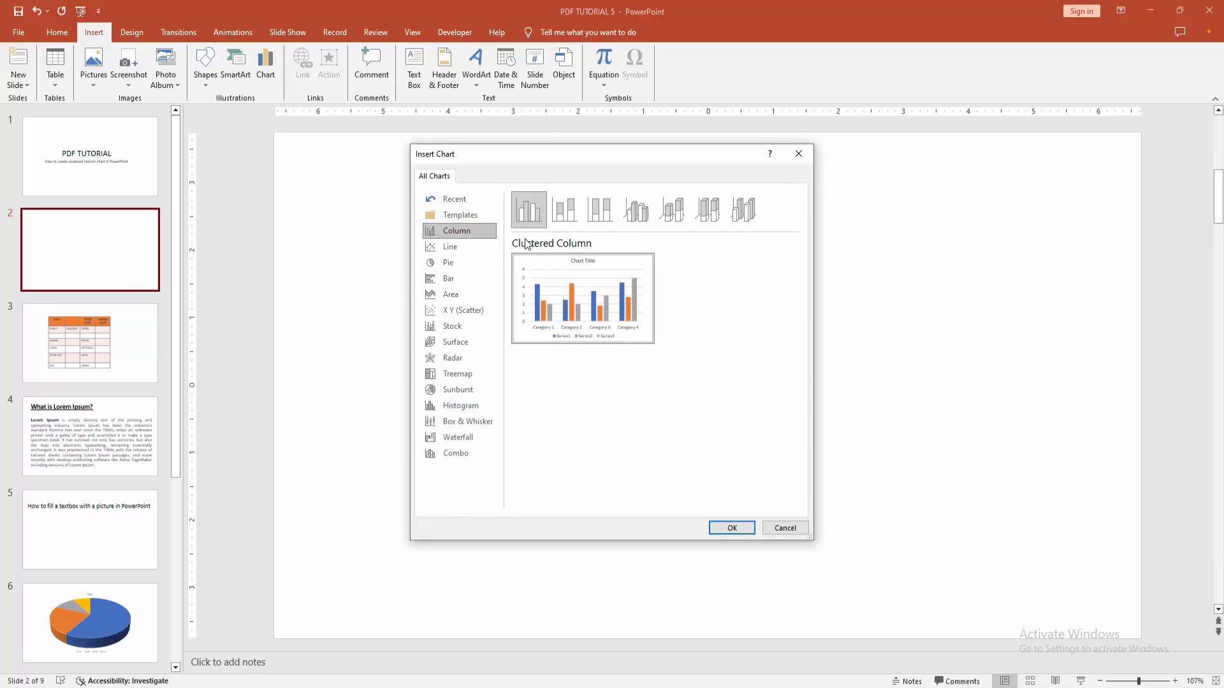
{"action": "mouse_move", "coordinate": [563, 209]}
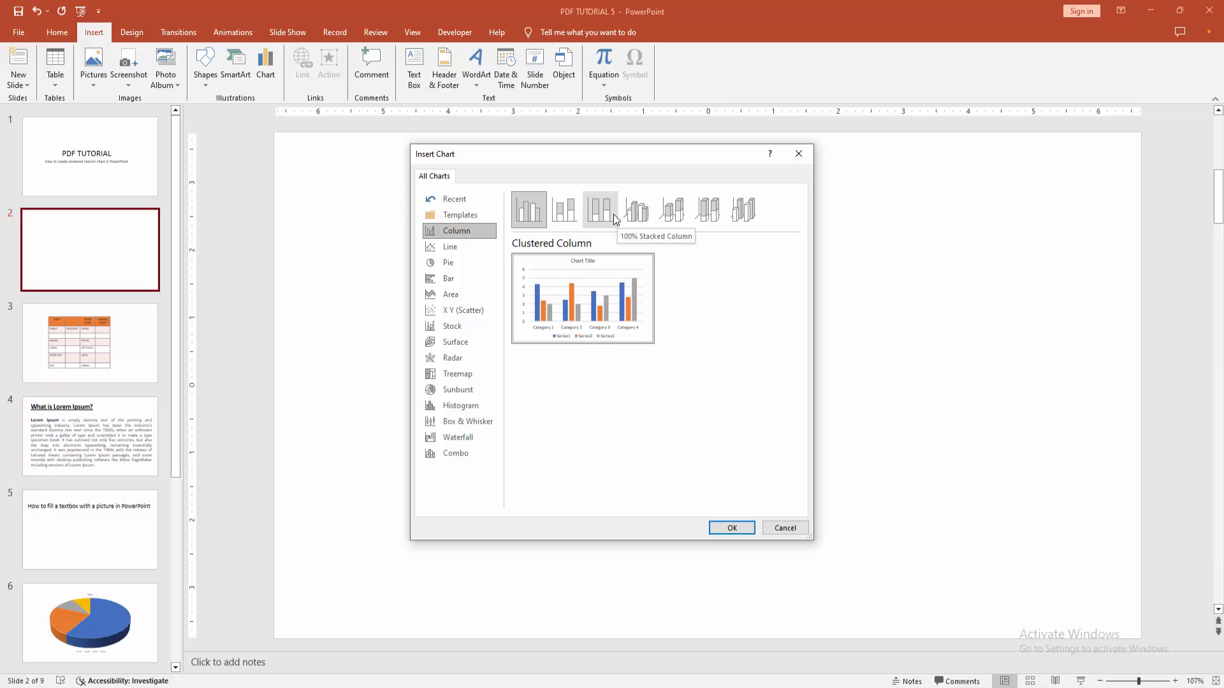
{"action": "mouse_move", "coordinate": [645, 216]}
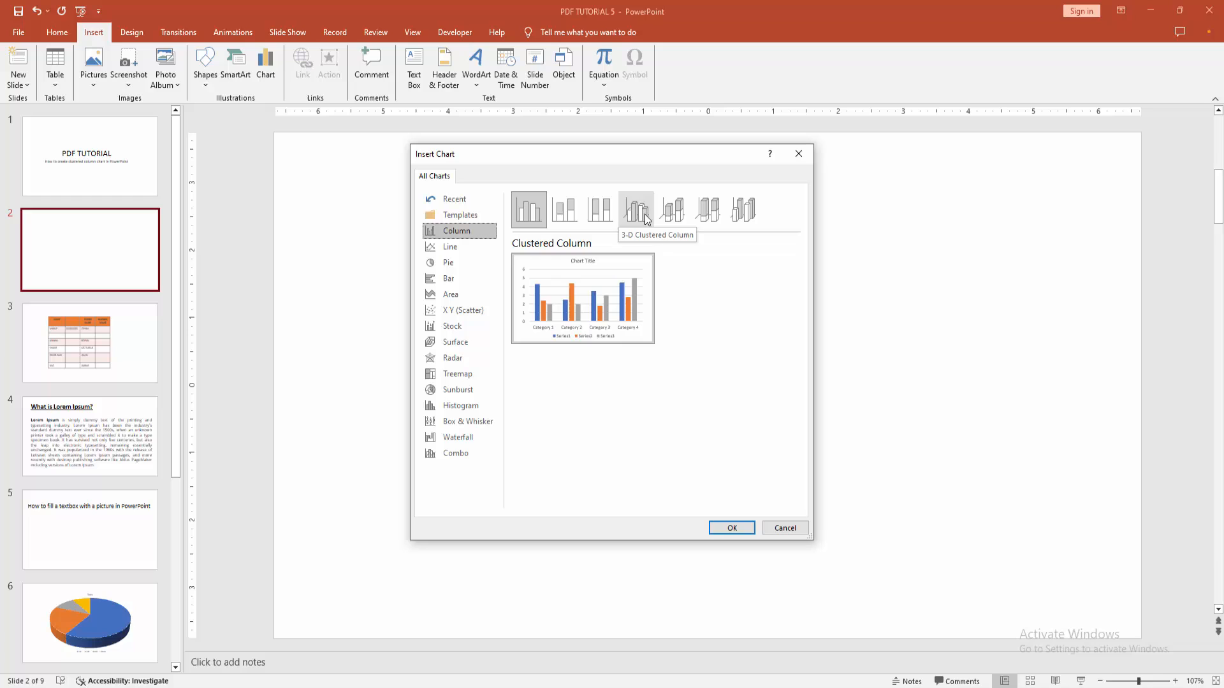
{"action": "mouse_move", "coordinate": [689, 219]}
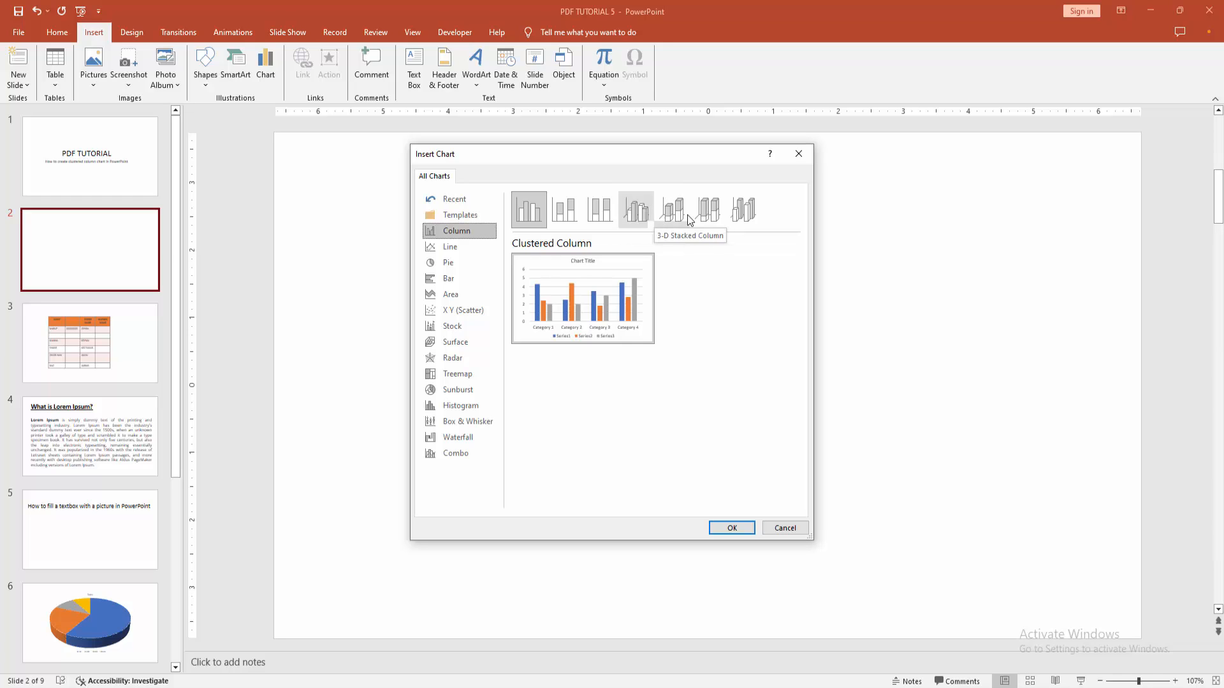
{"action": "mouse_move", "coordinate": [640, 219]}
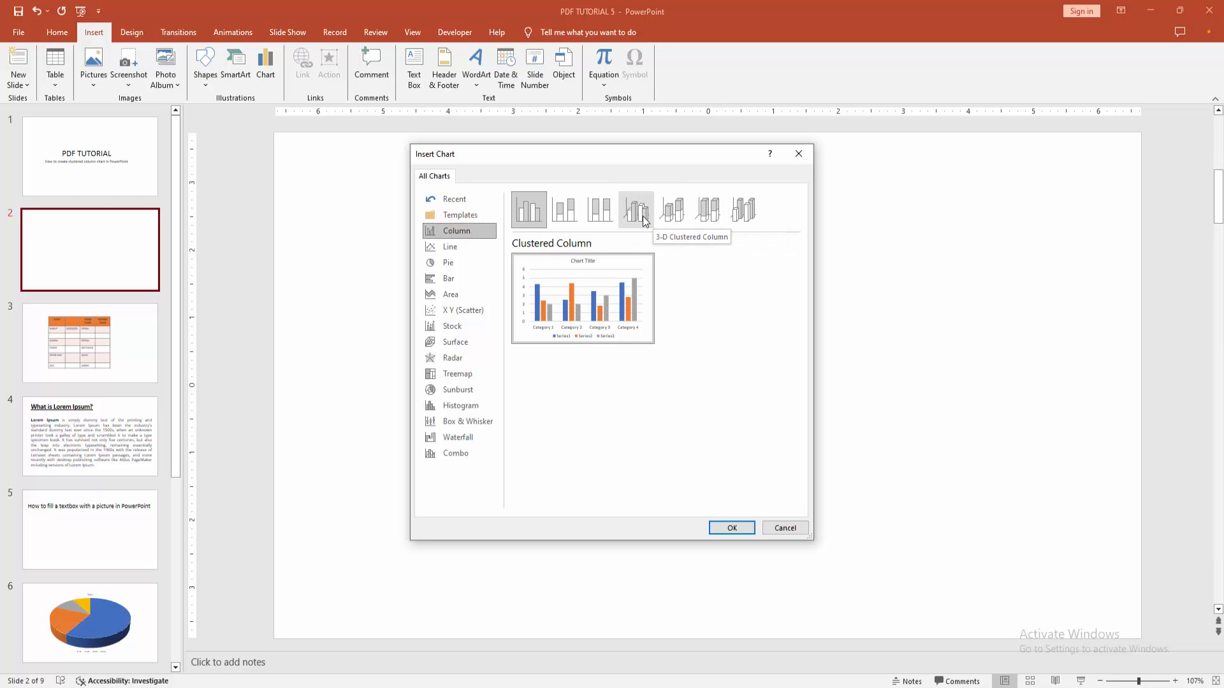
{"action": "left_click", "coordinate": [635, 209]}
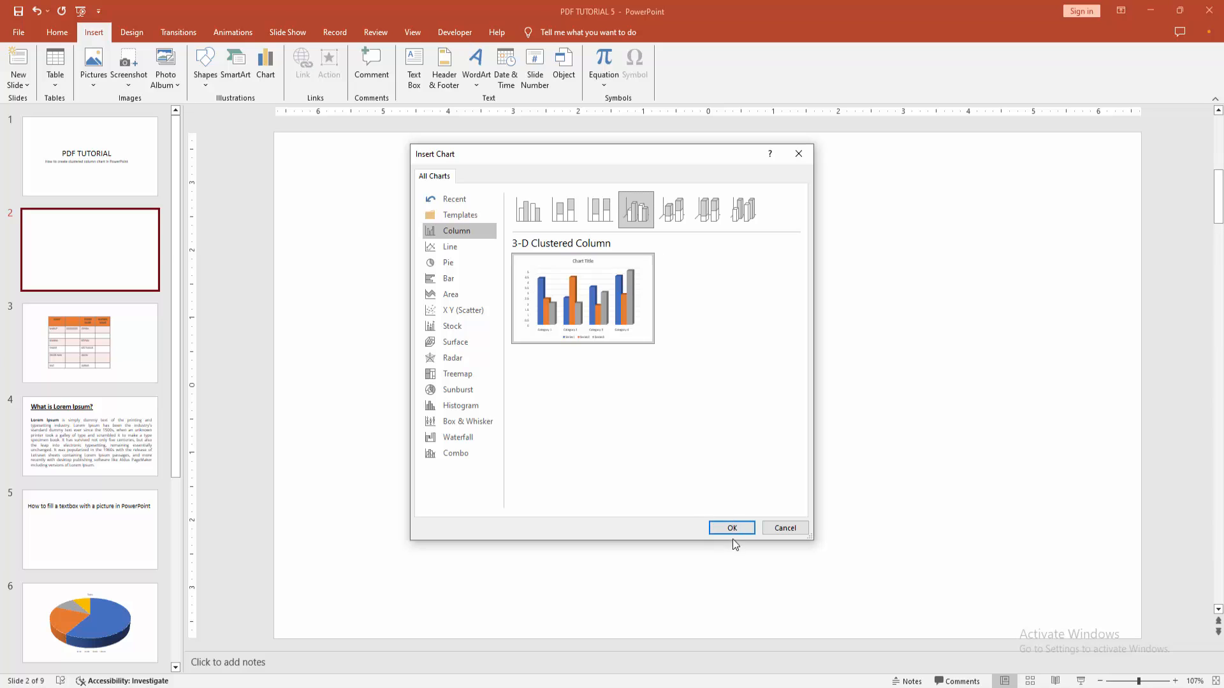
Step: Insert the chart and edit its data so Category 1's first value is 7, then close the sheet
{"action": "left_click", "coordinate": [731, 528]}
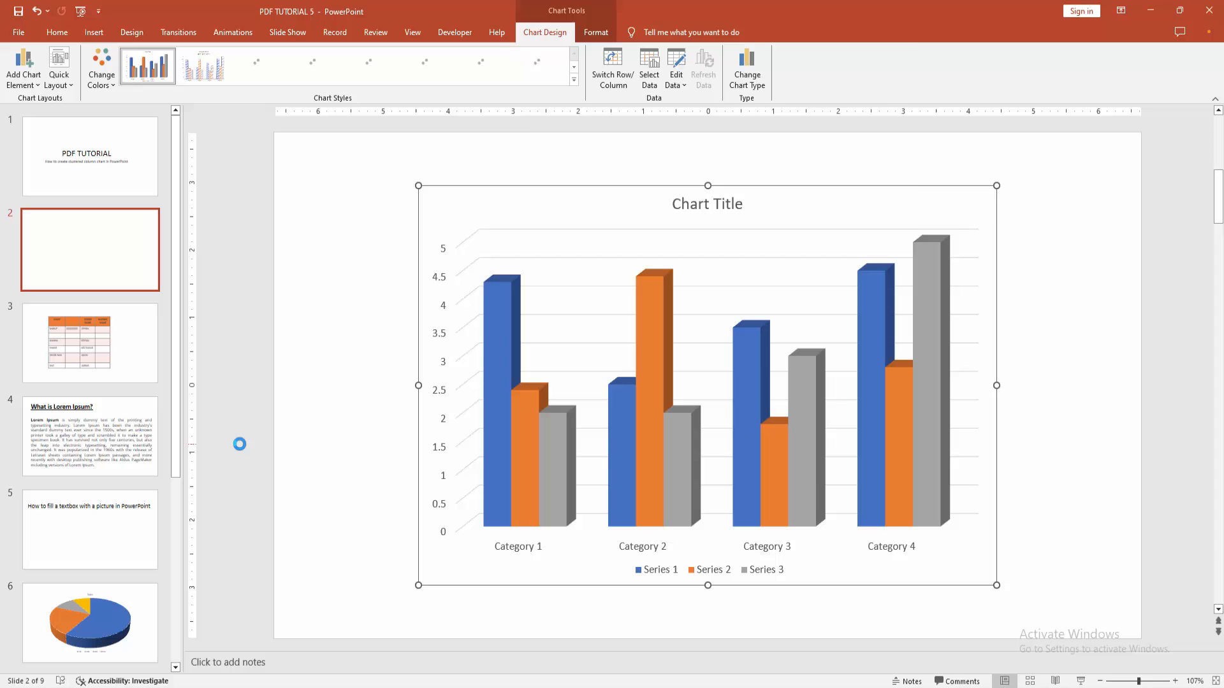
{"action": "left_click", "coordinate": [676, 64]}
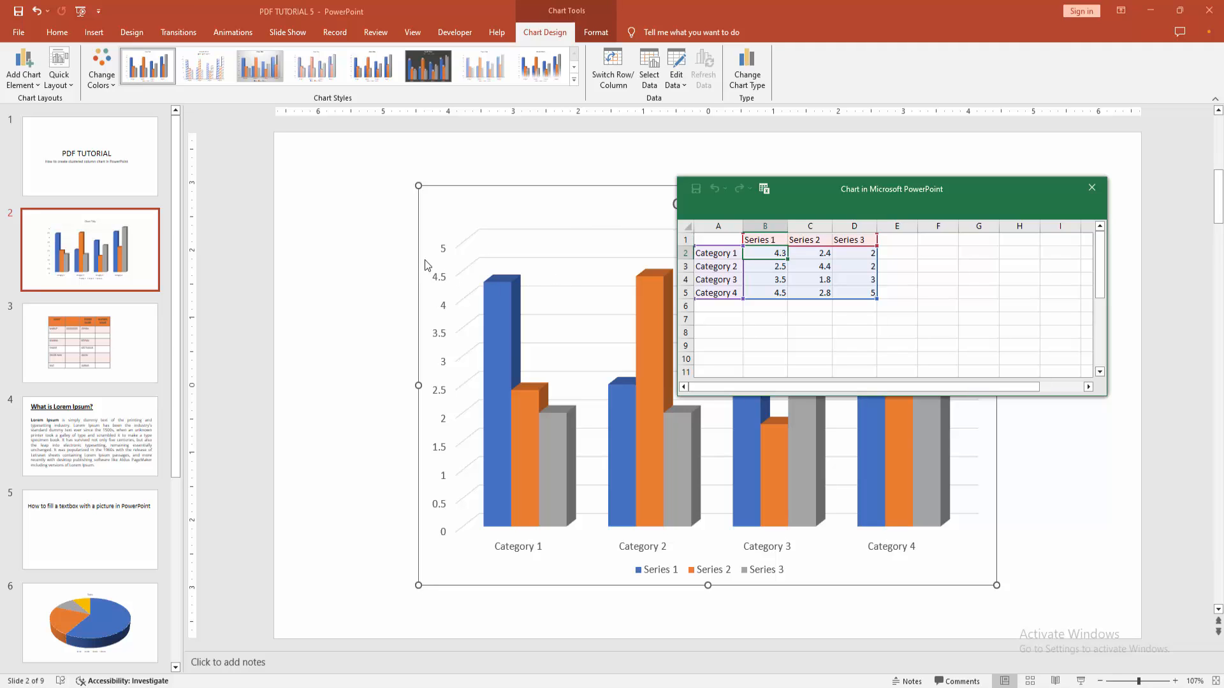
{"action": "type", "text": "7"}
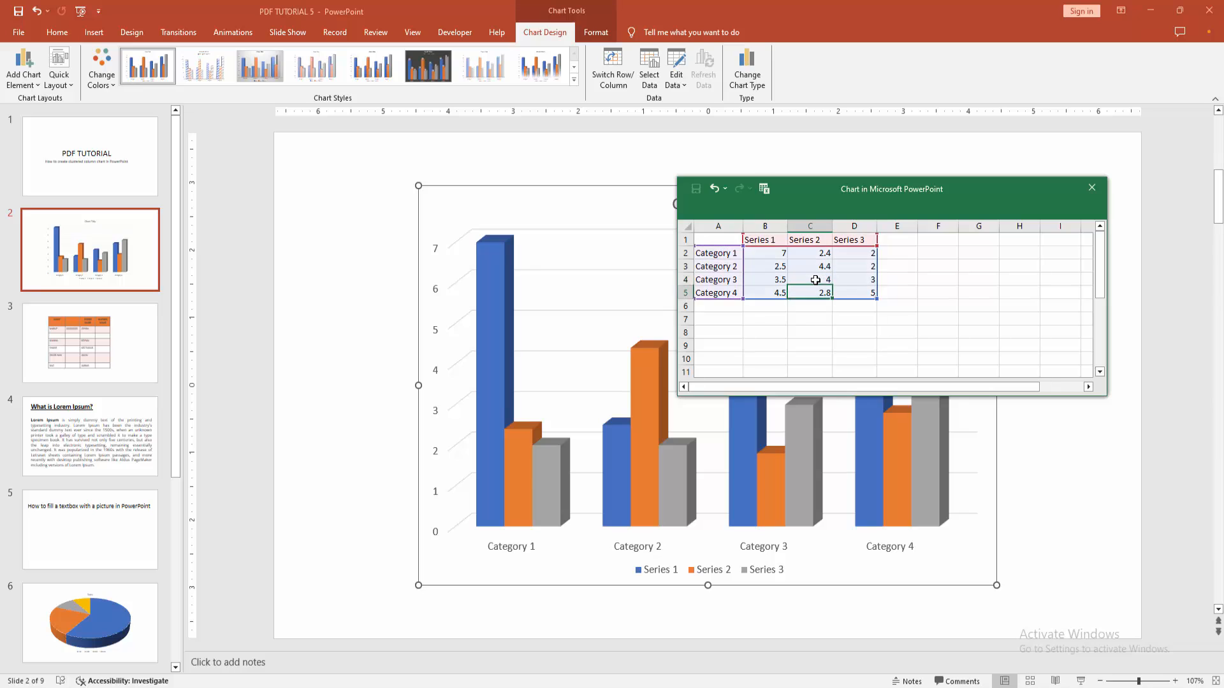
{"action": "left_click", "coordinate": [854, 279]}
{"action": "type", "text": "6"}
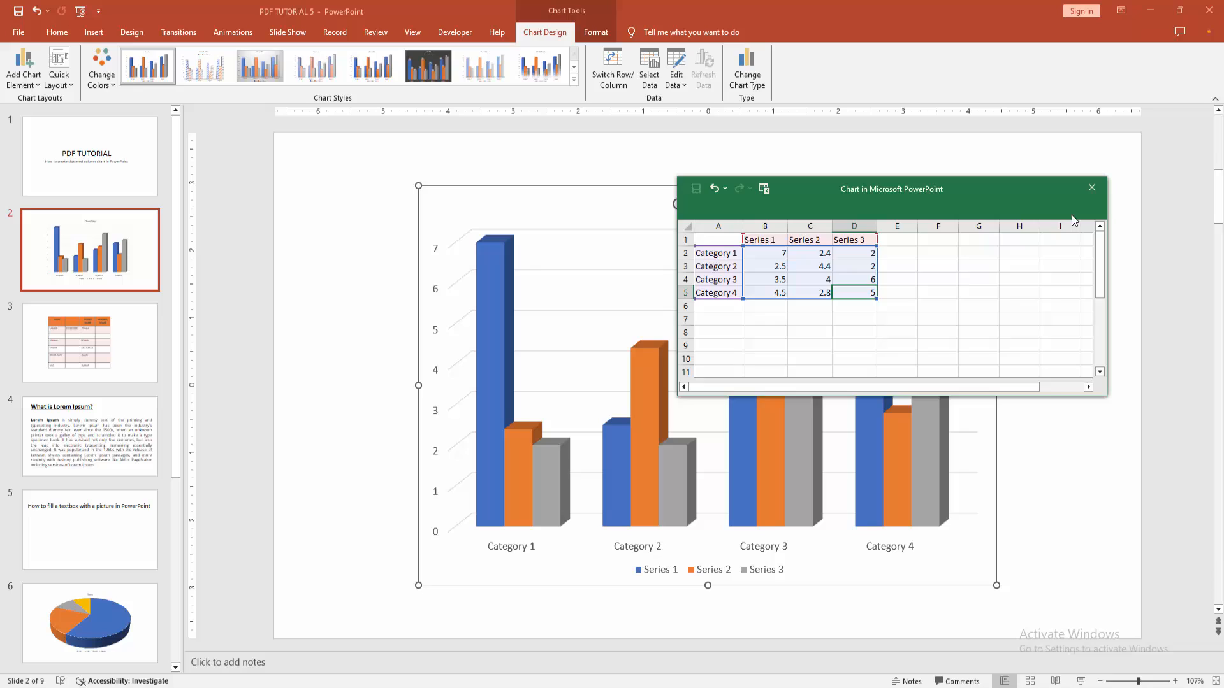
{"action": "left_click", "coordinate": [1091, 186]}
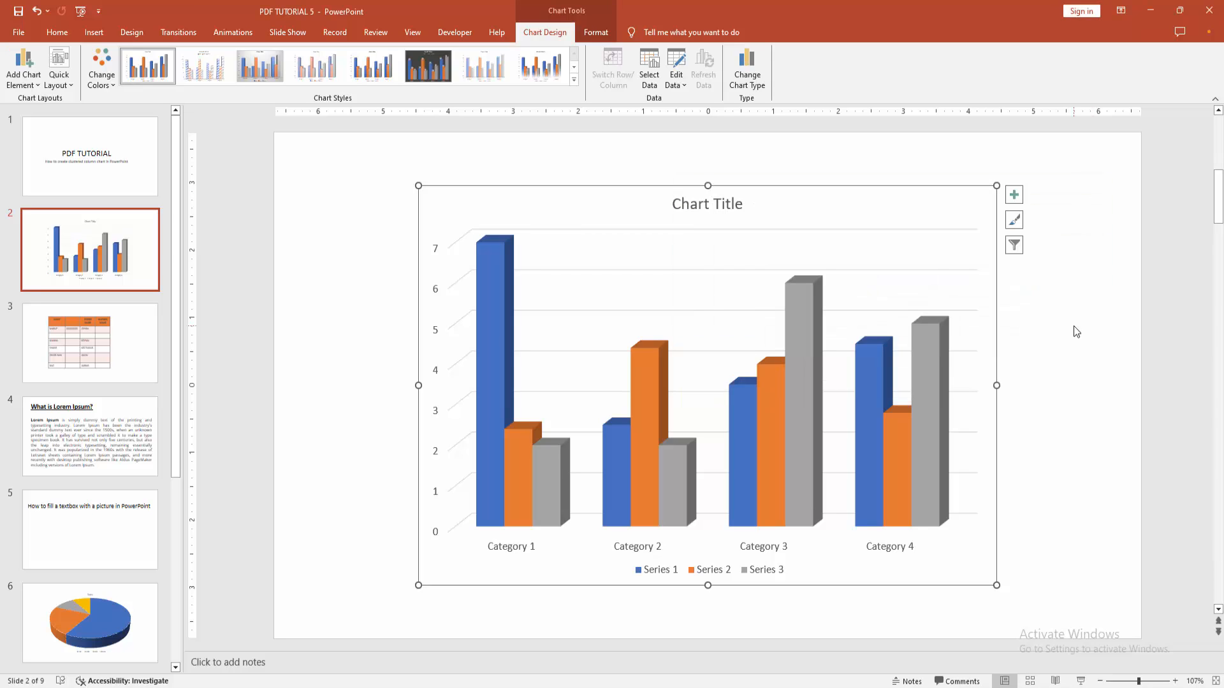
{"action": "mouse_move", "coordinate": [799, 194]}
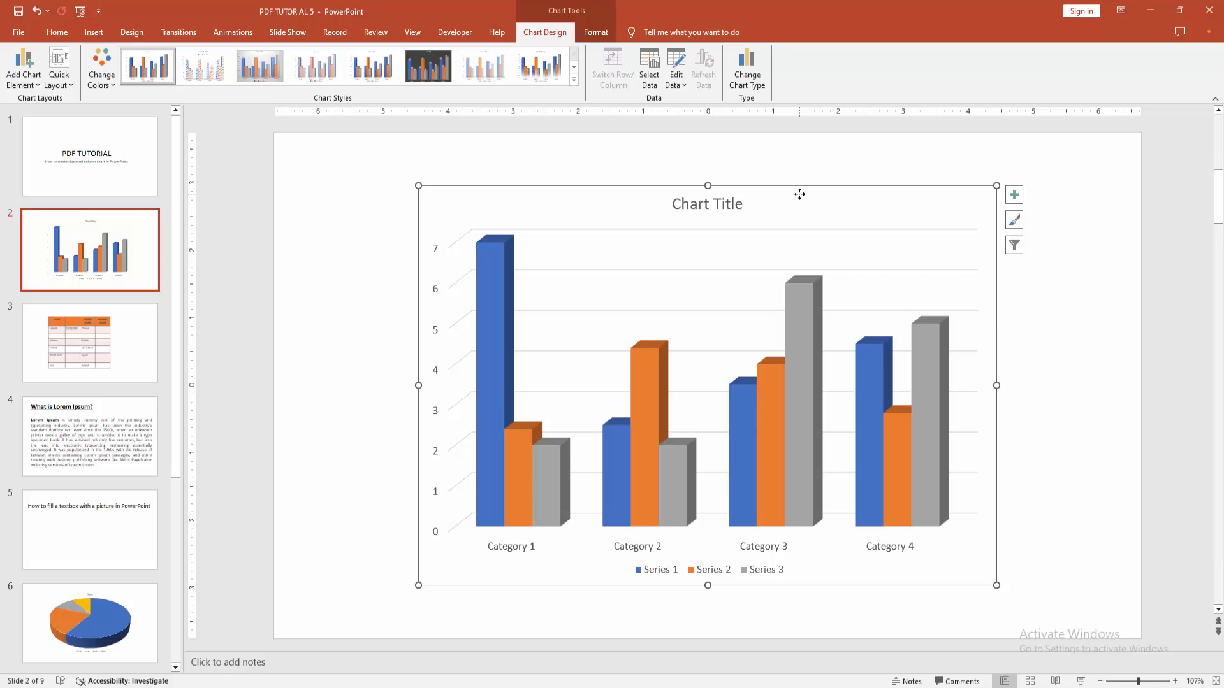
{"action": "mouse_move", "coordinate": [548, 78]}
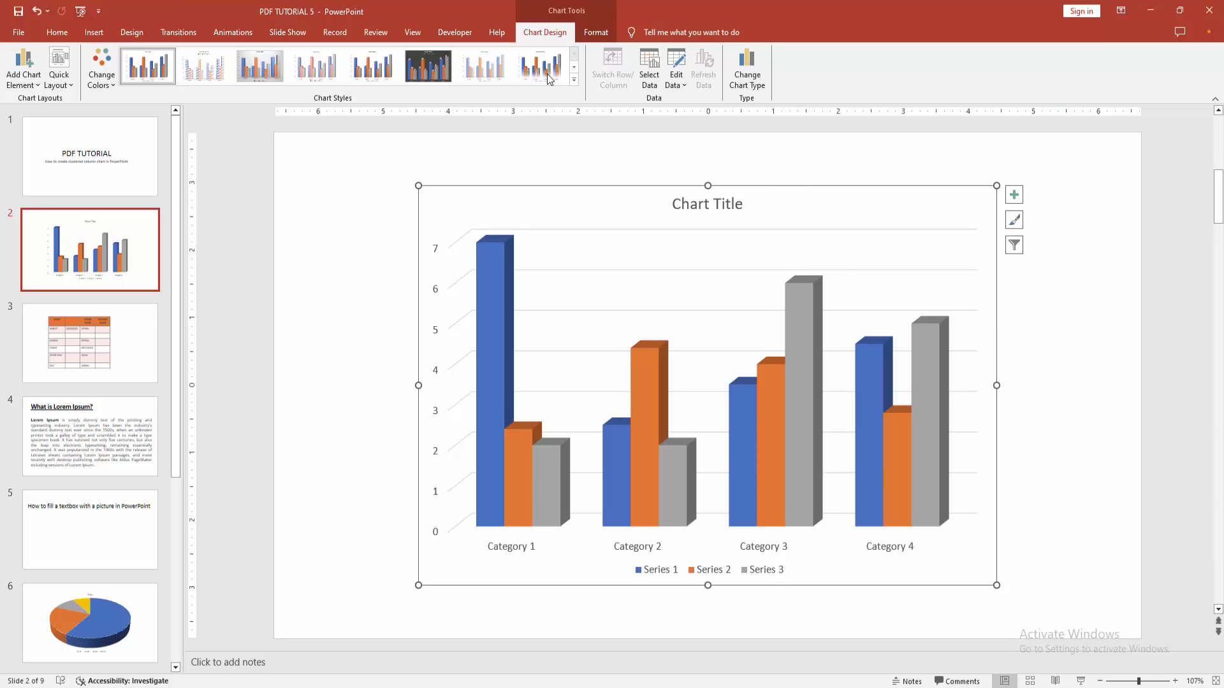
Step: Apply a shaded, shadowed chart style with a bold title from the Chart Styles gallery
{"action": "left_click", "coordinate": [573, 76]}
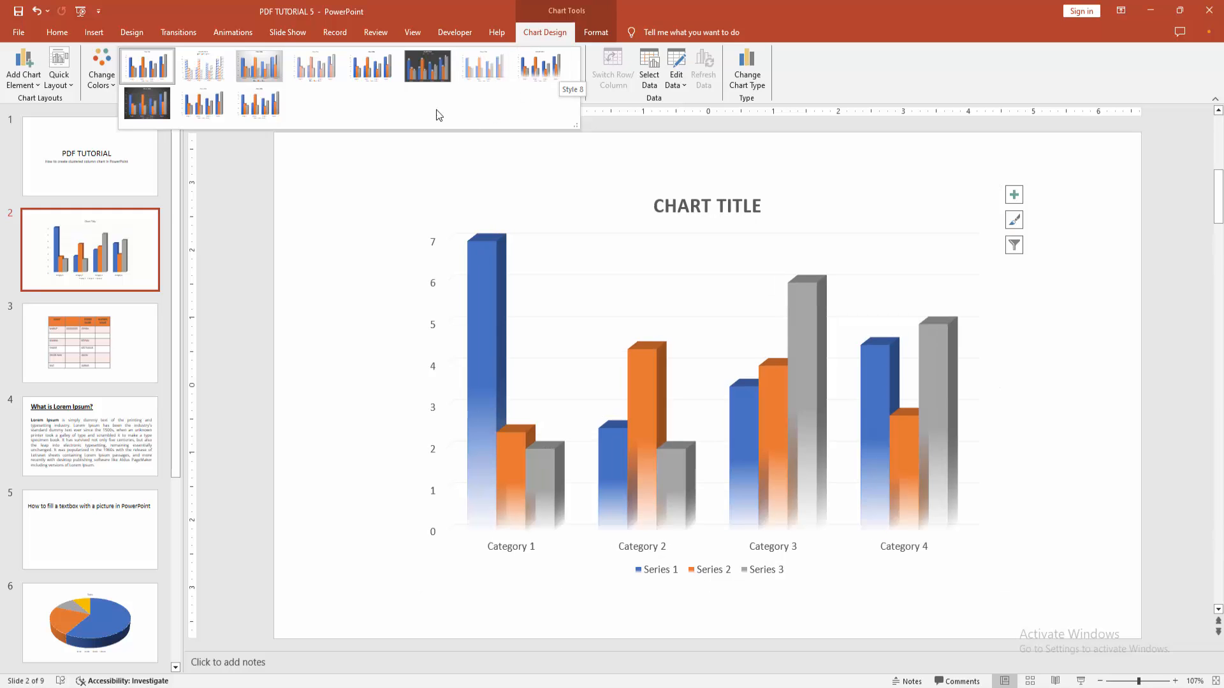
{"action": "left_click", "coordinate": [203, 105]}
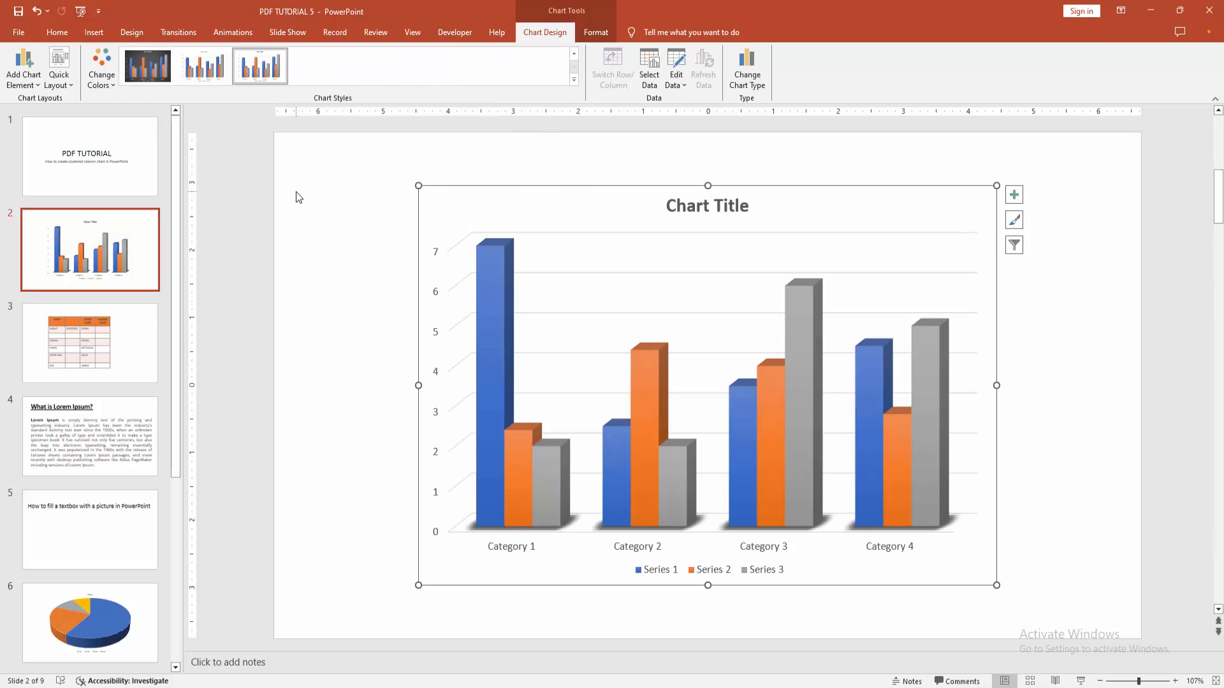
{"action": "left_click", "coordinate": [595, 33]}
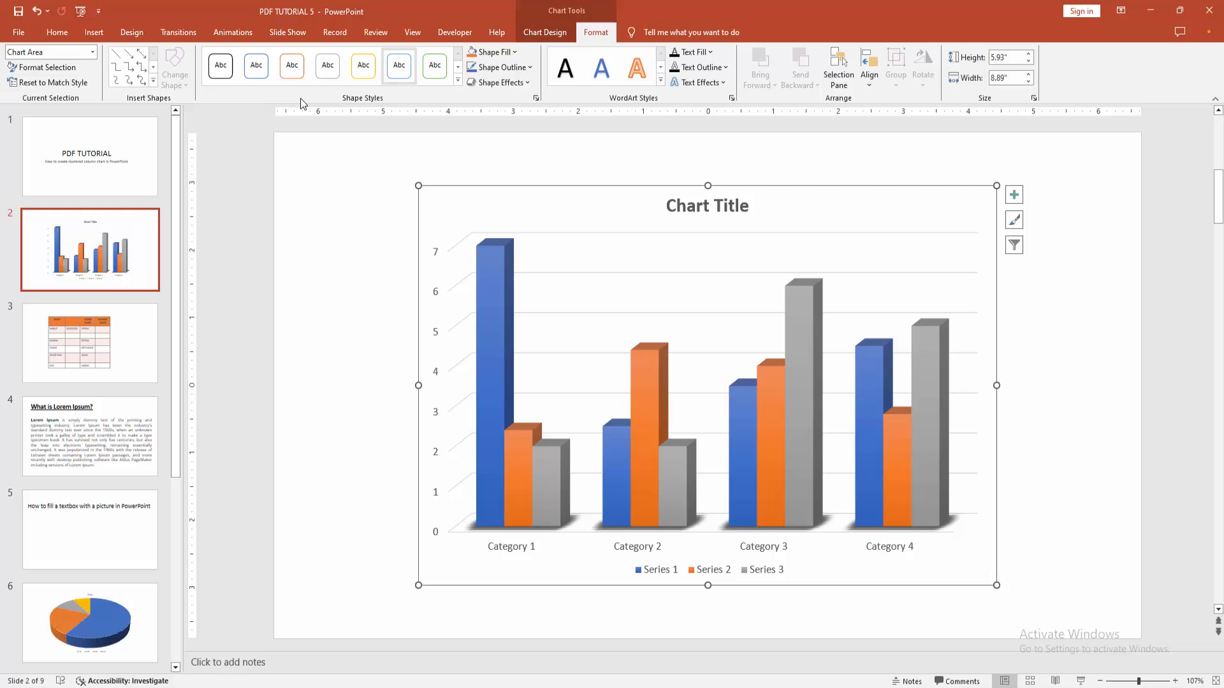
Step: Select the chart and return to its Chart Design options
{"action": "left_click", "coordinate": [425, 153]}
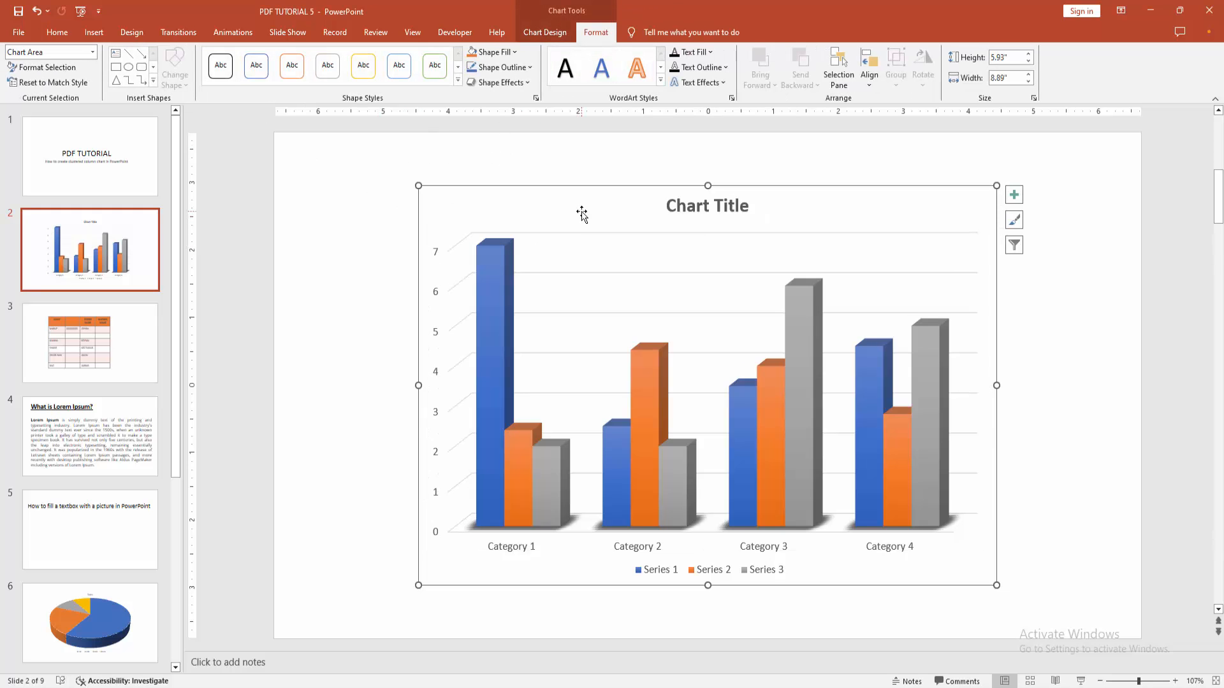
{"action": "left_click", "coordinate": [544, 32]}
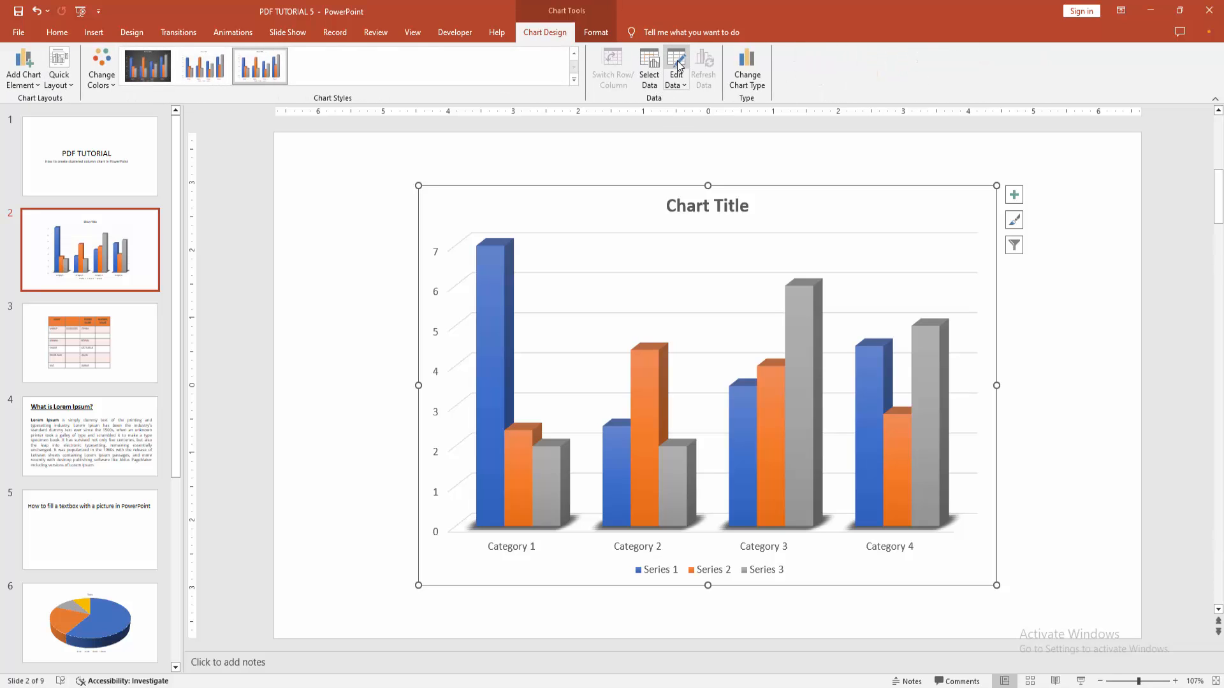
{"action": "mouse_move", "coordinate": [649, 146]}
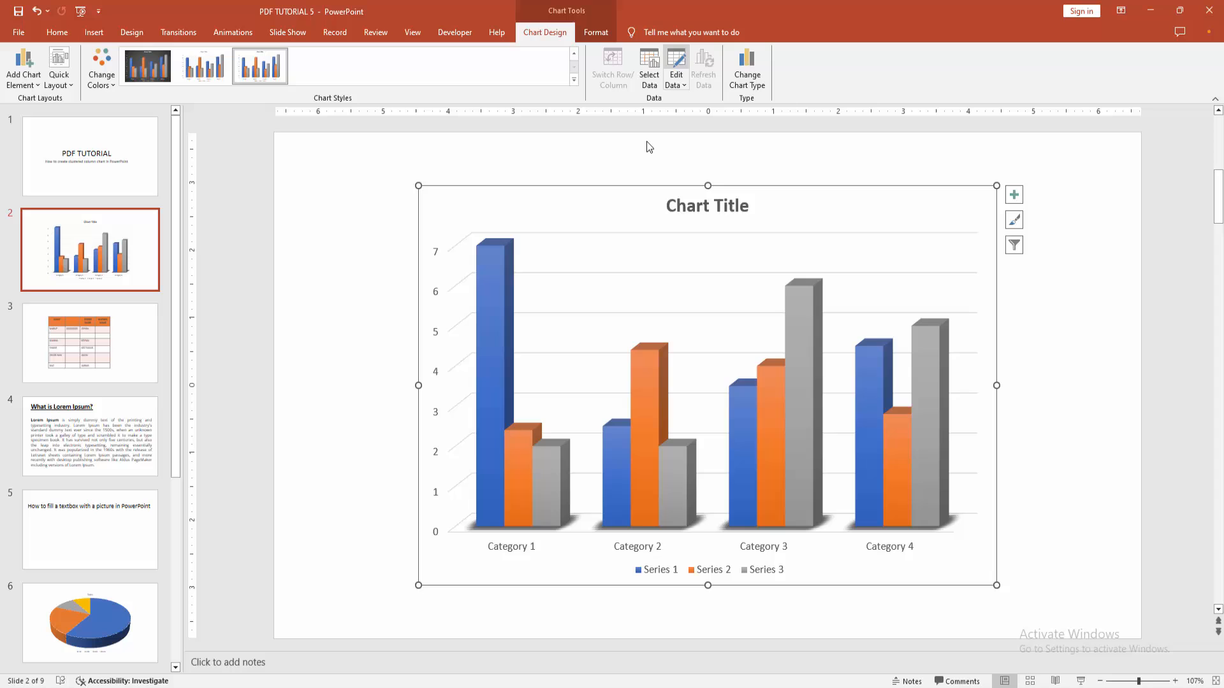
Step: Reopen the chart data and change Category 1's Series 1 value to 3
{"action": "left_click", "coordinate": [674, 66]}
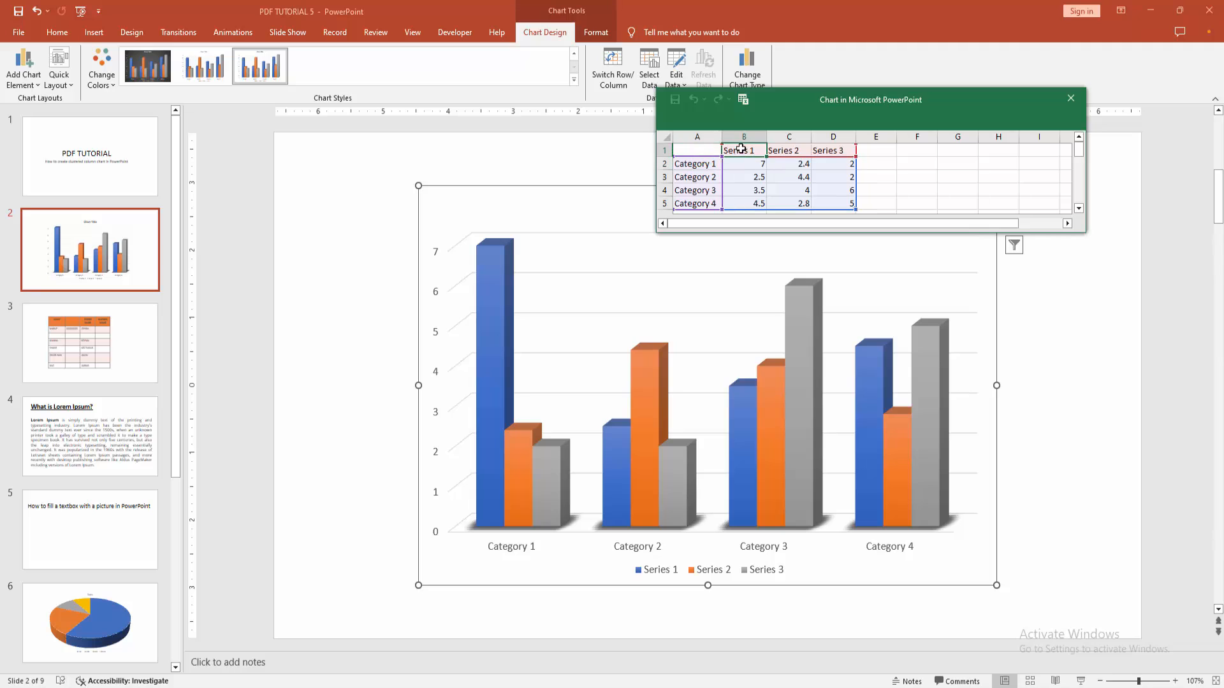
{"action": "left_click", "coordinate": [744, 163]}
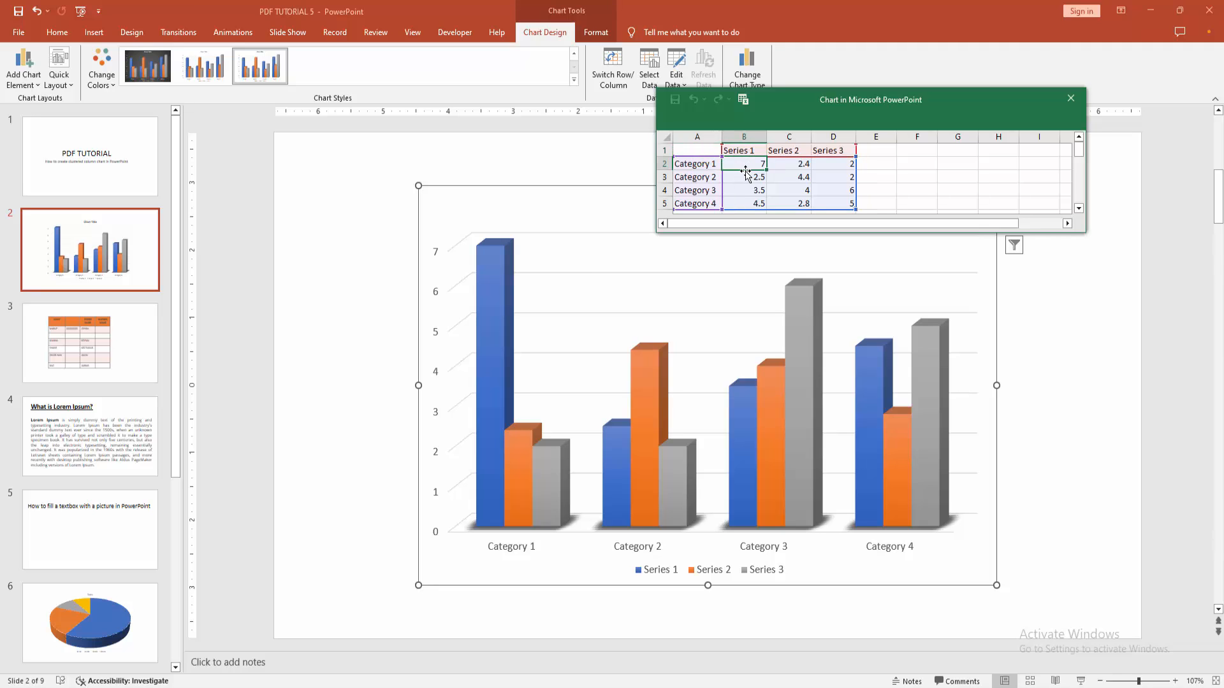
{"action": "type", "text": "3"}
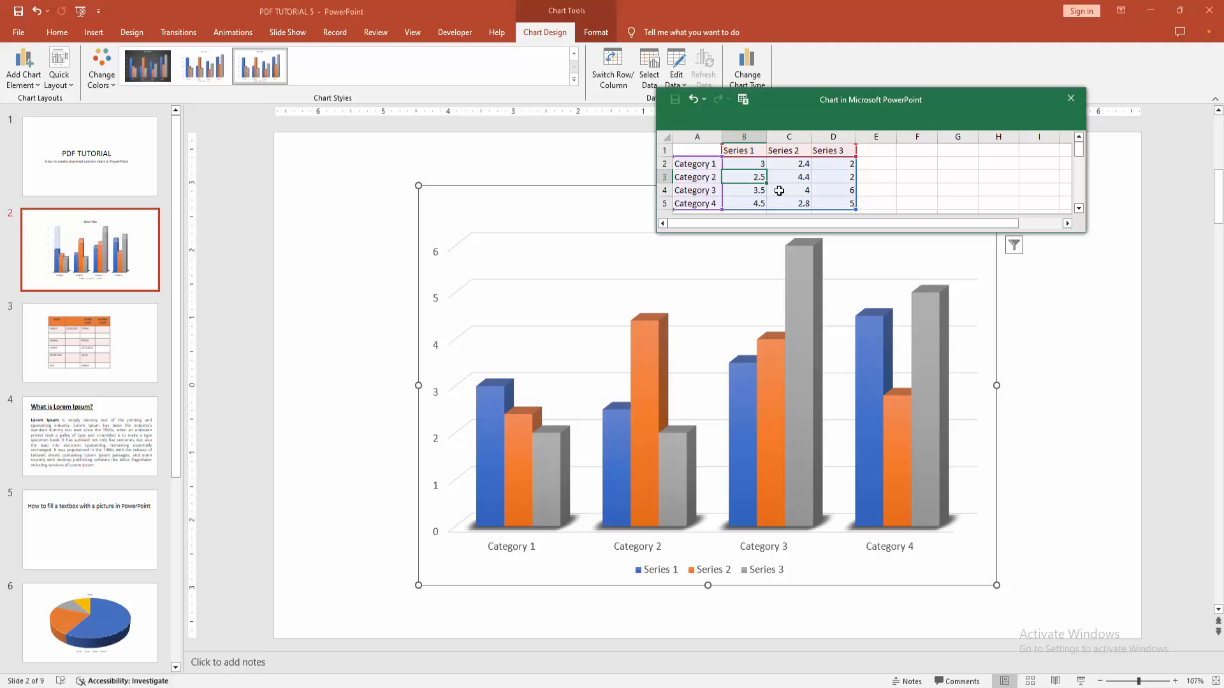